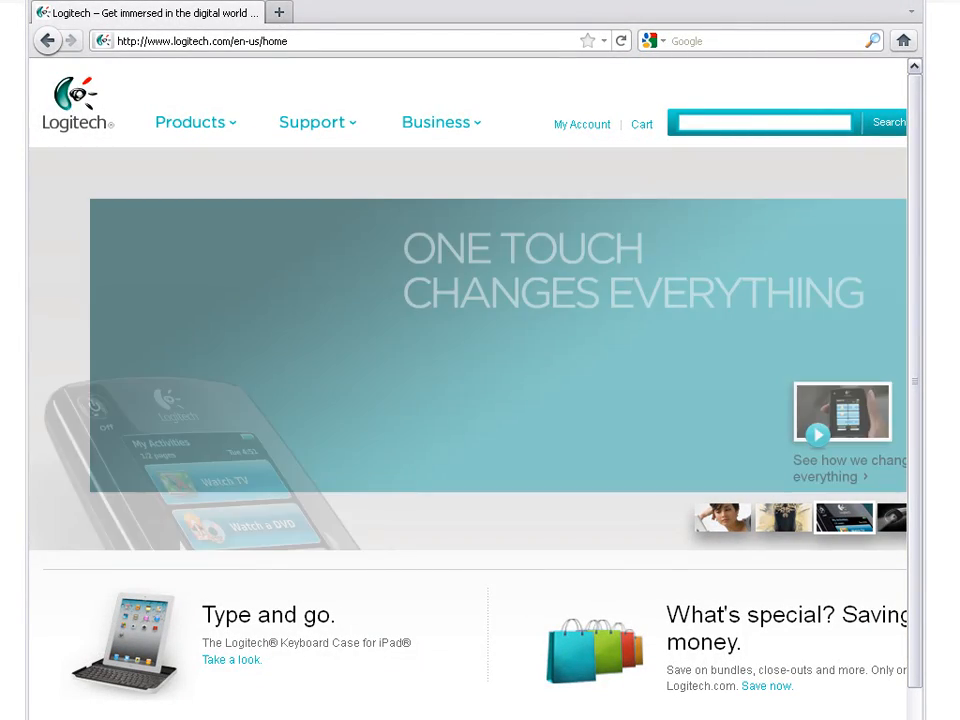
Go to Support + Downloads via the Support menu's Product Support link.
{"action": "left_click", "coordinate": [318, 122]}
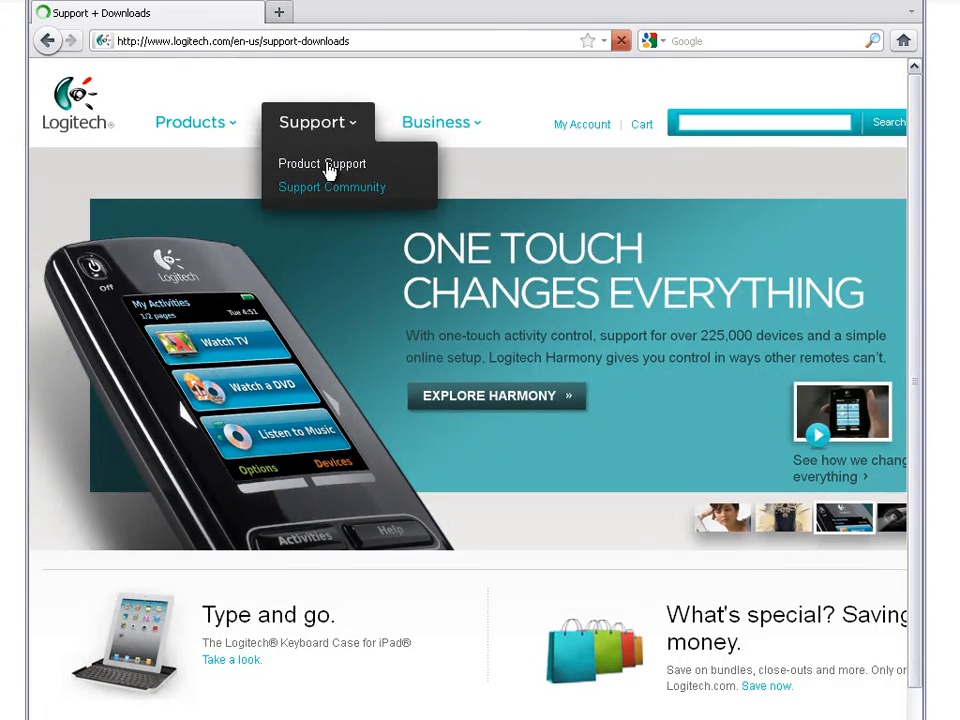
{"action": "left_click", "coordinate": [322, 163]}
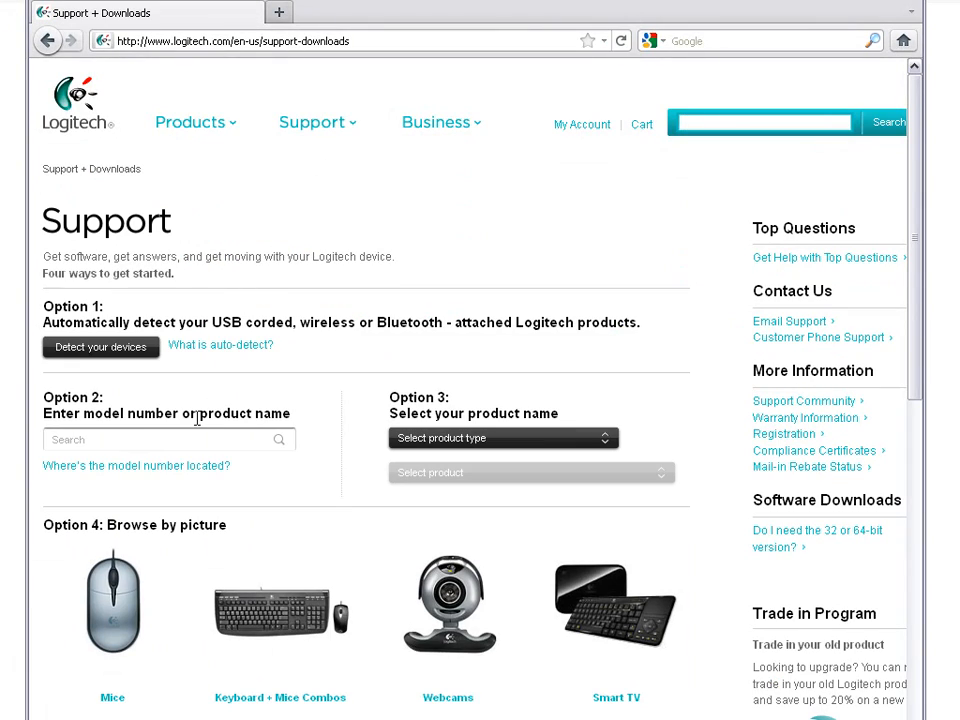
Search support by the model number V-U0003.
{"action": "left_click", "coordinate": [160, 440]}
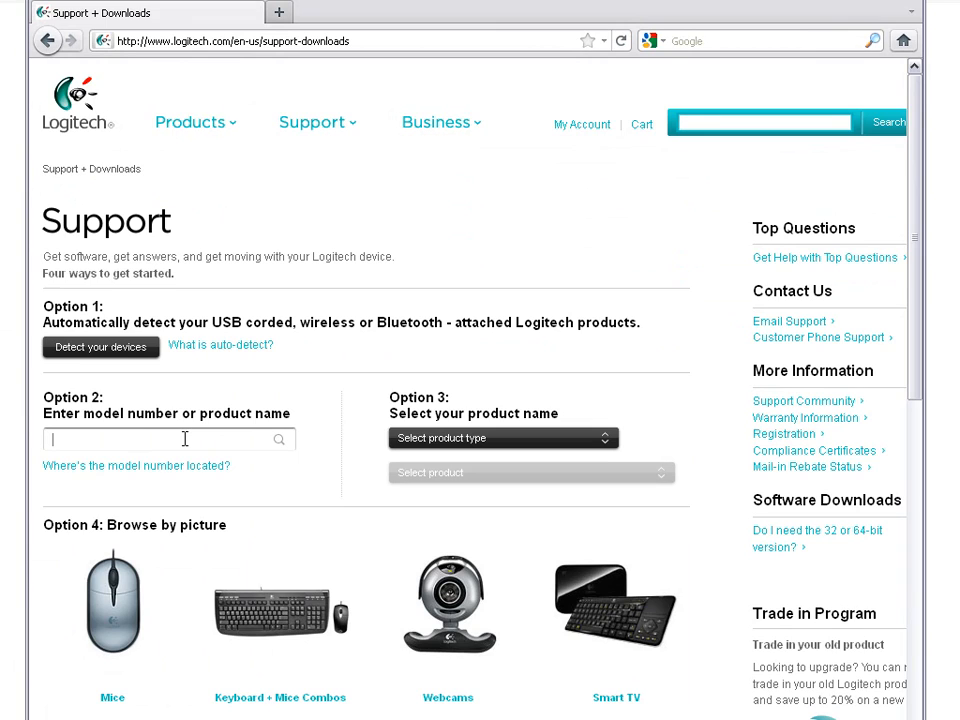
{"action": "type", "text": "V-U"}
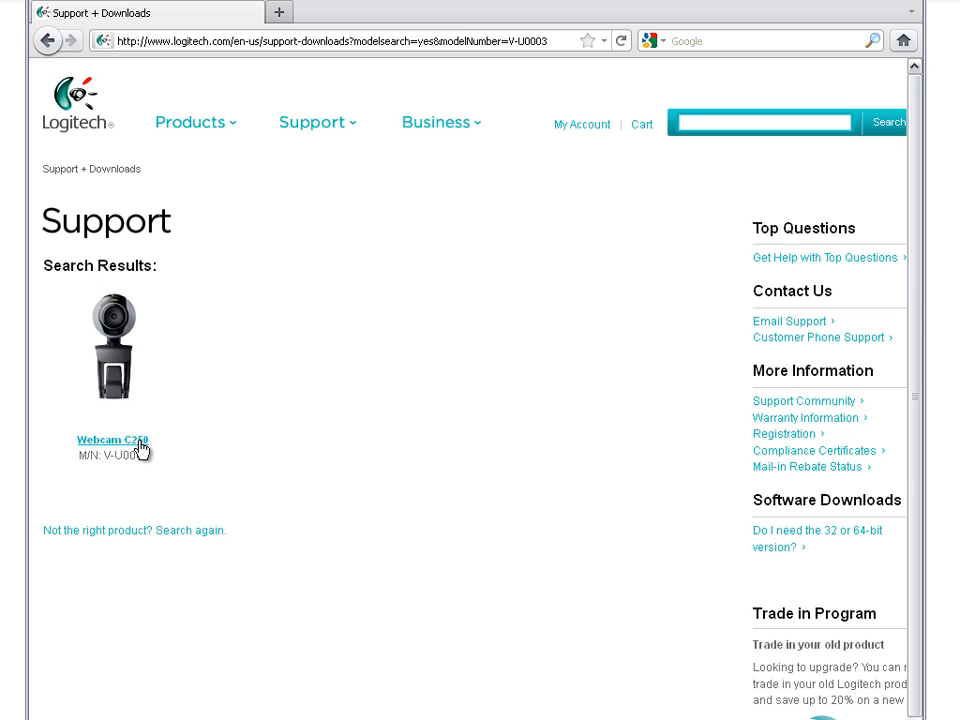
Open the Webcam C250 support page and its Downloads tab.
{"action": "left_click", "coordinate": [111, 440]}
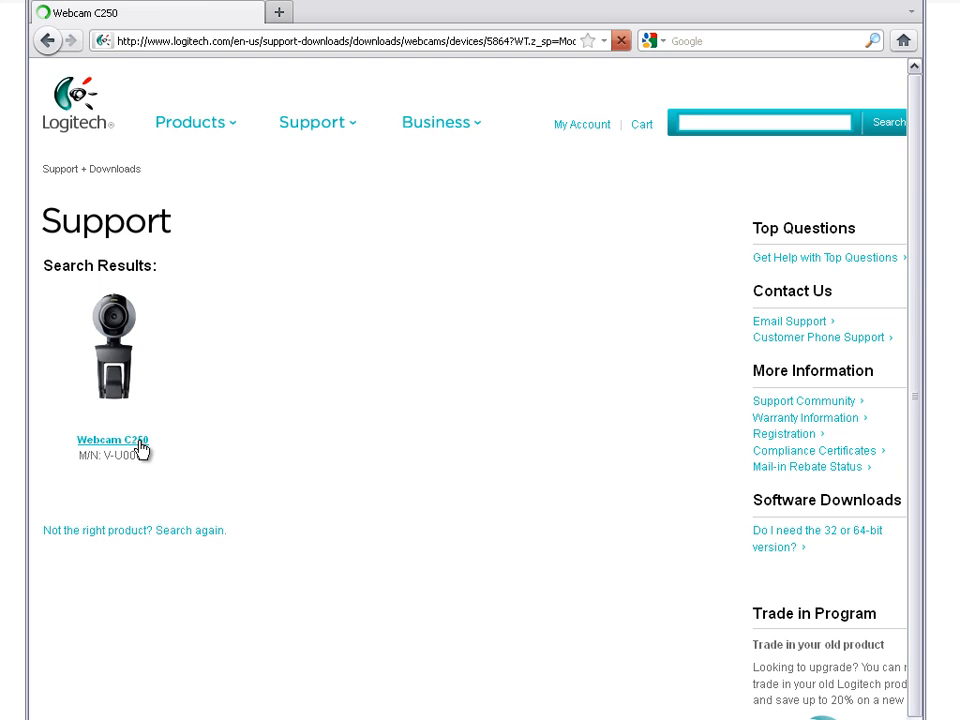
{"action": "left_click", "coordinate": [111, 440]}
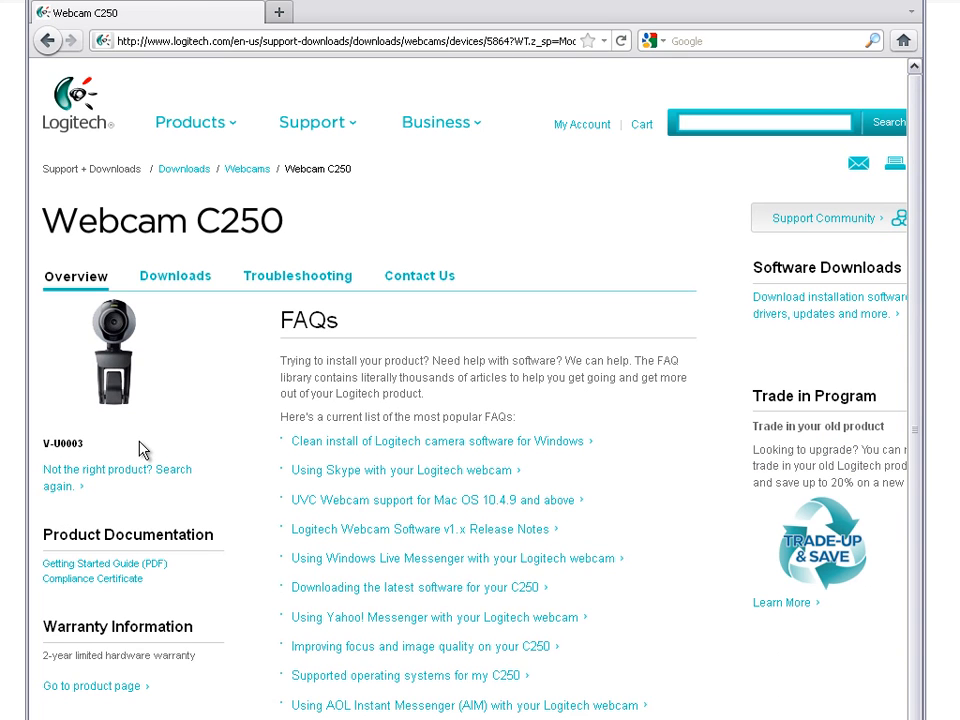
{"action": "mouse_move", "coordinate": [175, 275]}
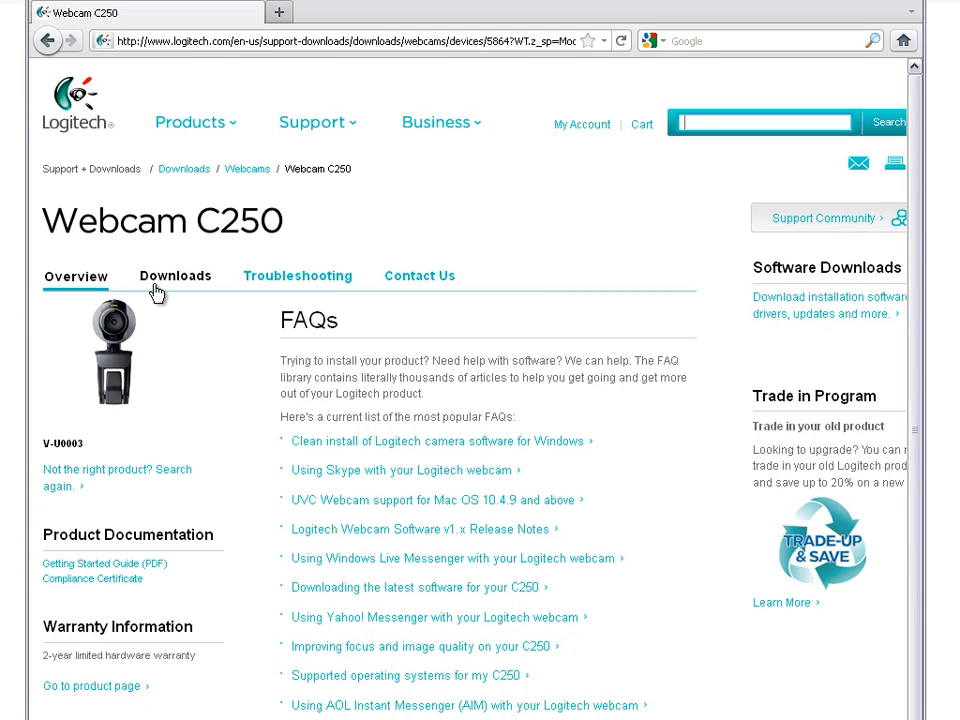
{"action": "left_click", "coordinate": [175, 276]}
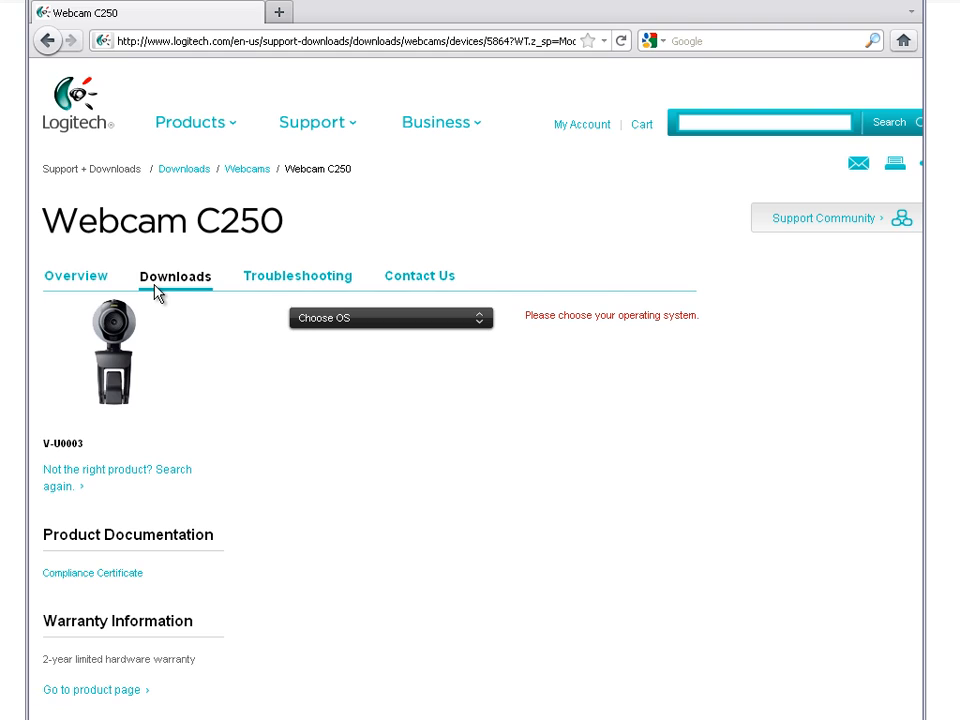
{"action": "mouse_move", "coordinate": [480, 322]}
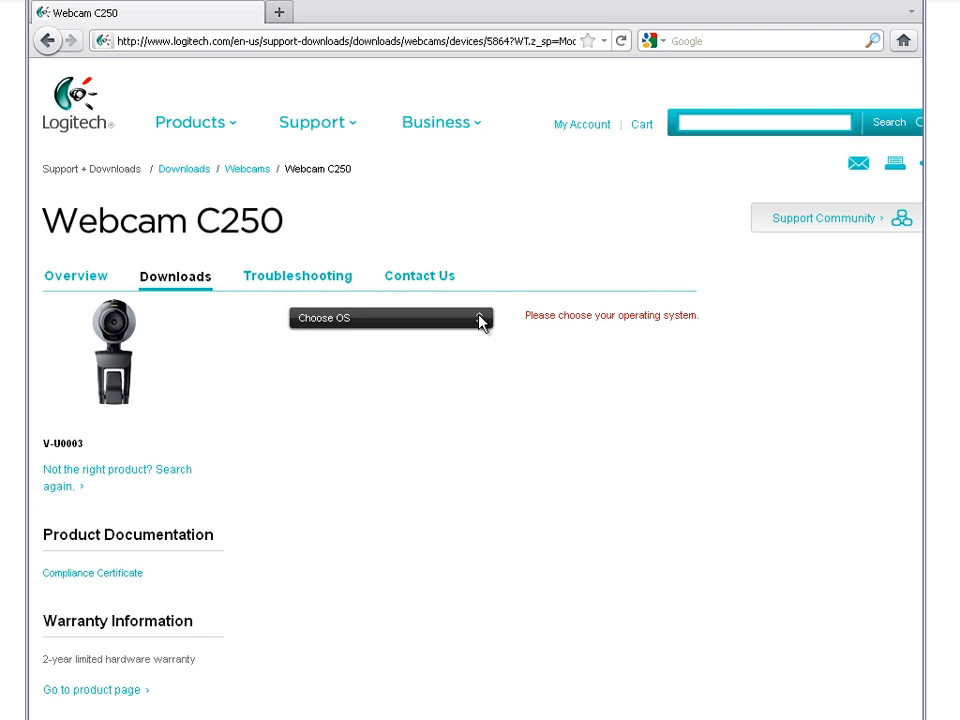
Select Windows XP as the OS and the 6.7 Mb Smart Installer file.
{"action": "left_click", "coordinate": [390, 318]}
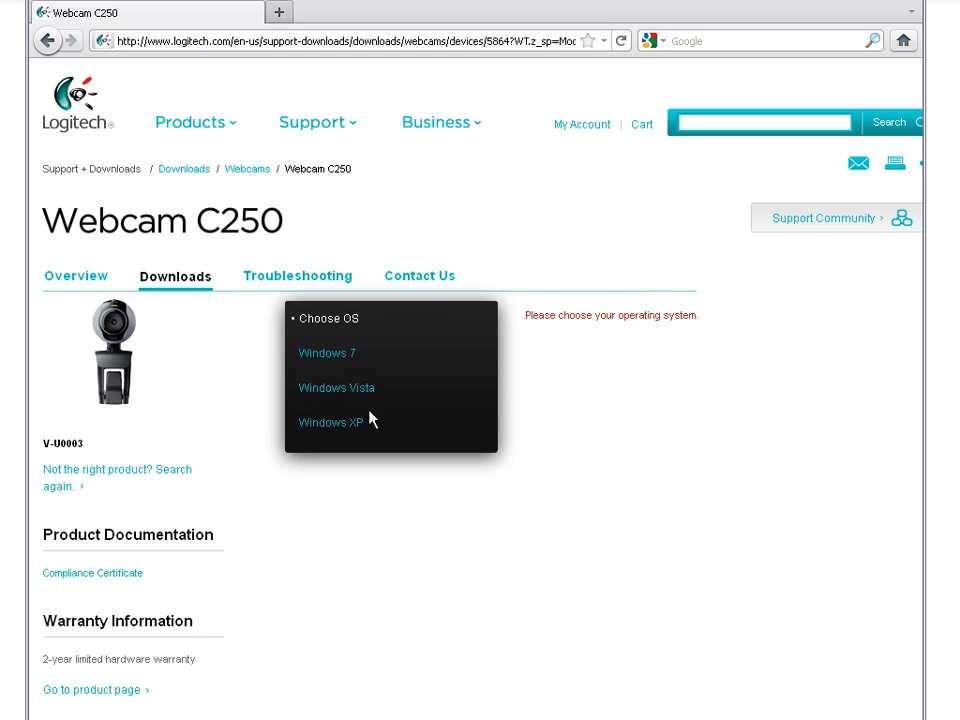
{"action": "left_click", "coordinate": [331, 422]}
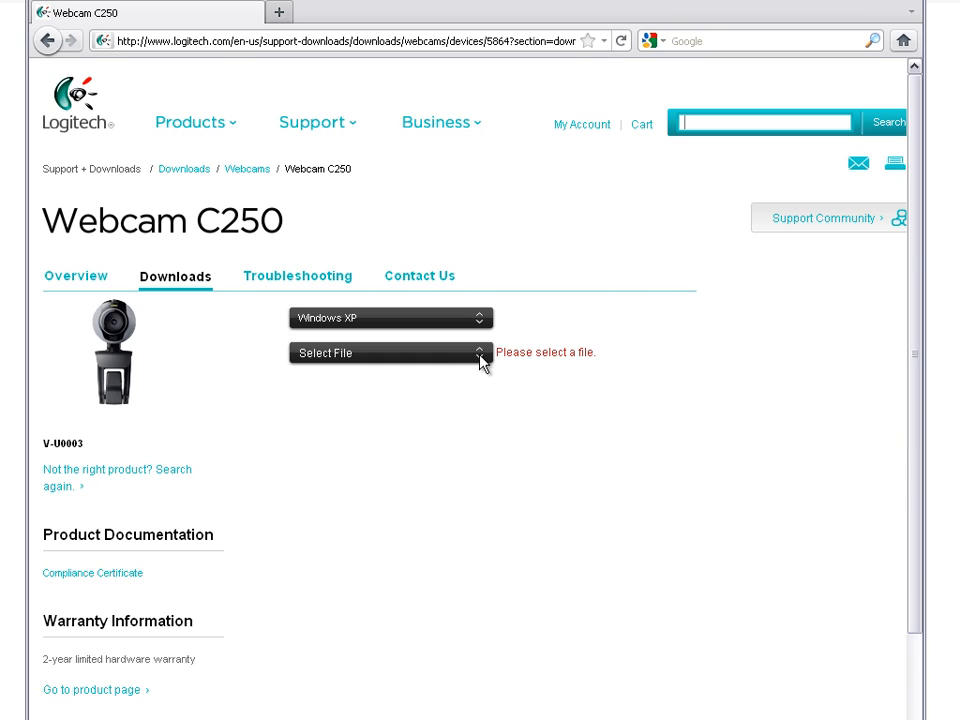
{"action": "left_click", "coordinate": [389, 352]}
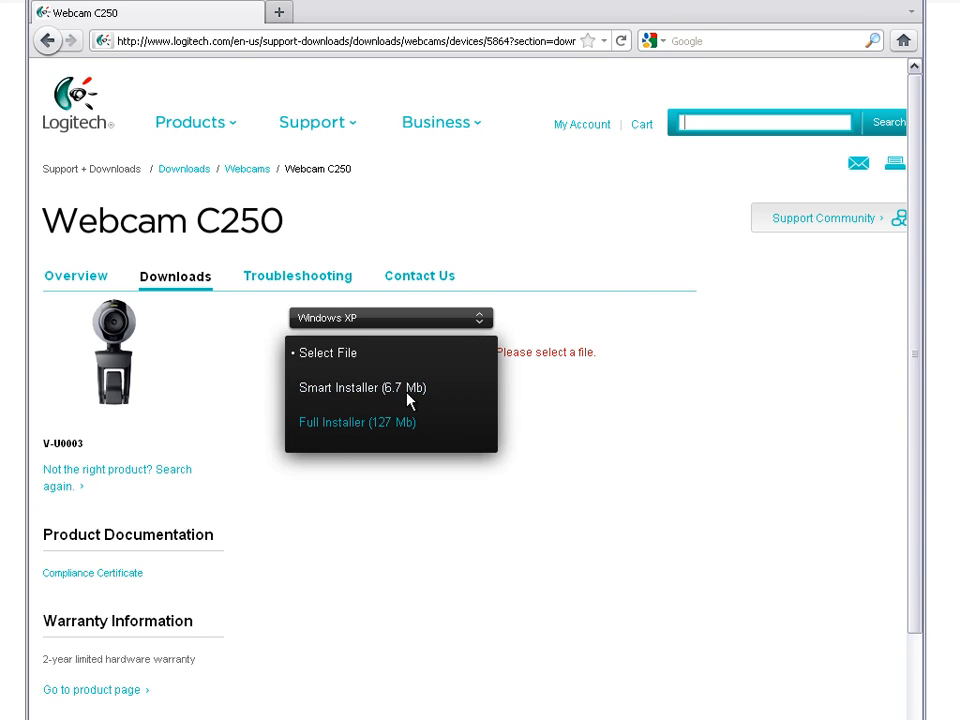
{"action": "left_click", "coordinate": [363, 387]}
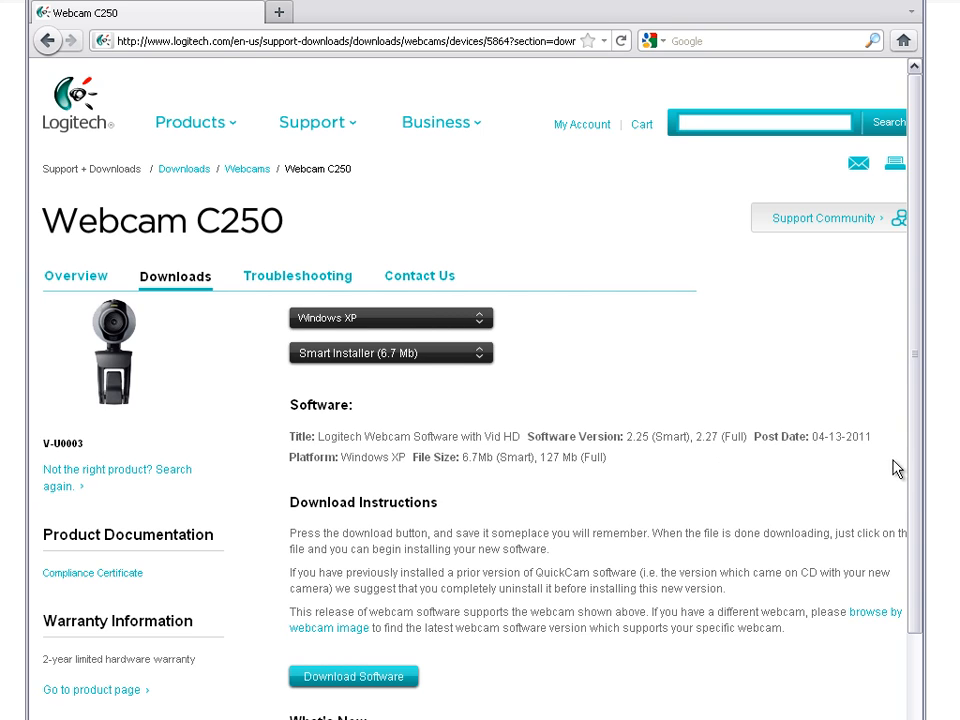
Download the Smart Installer lws225.exe with the Download Software button.
{"action": "scroll", "scroll_direction": "down", "scroll_amount": 3}
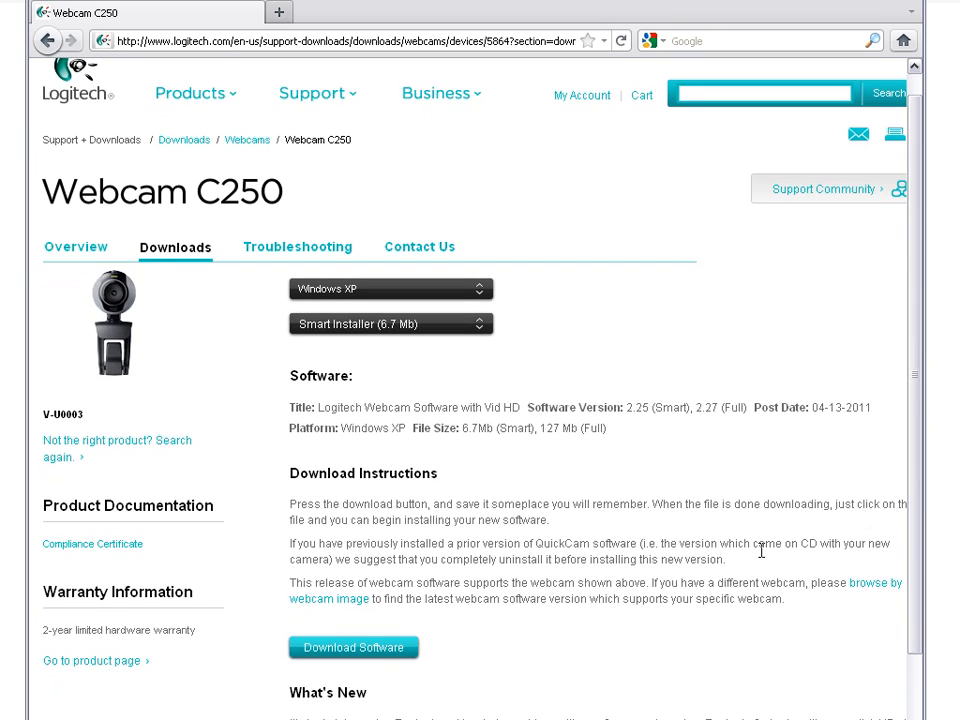
{"action": "mouse_move", "coordinate": [328, 655]}
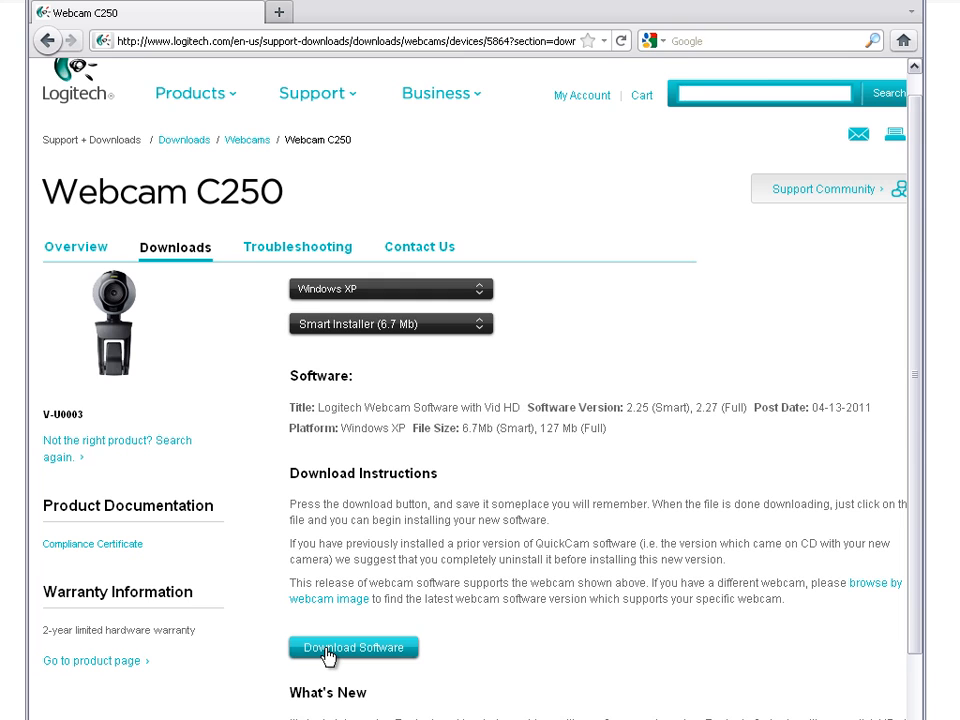
{"action": "left_click", "coordinate": [353, 647]}
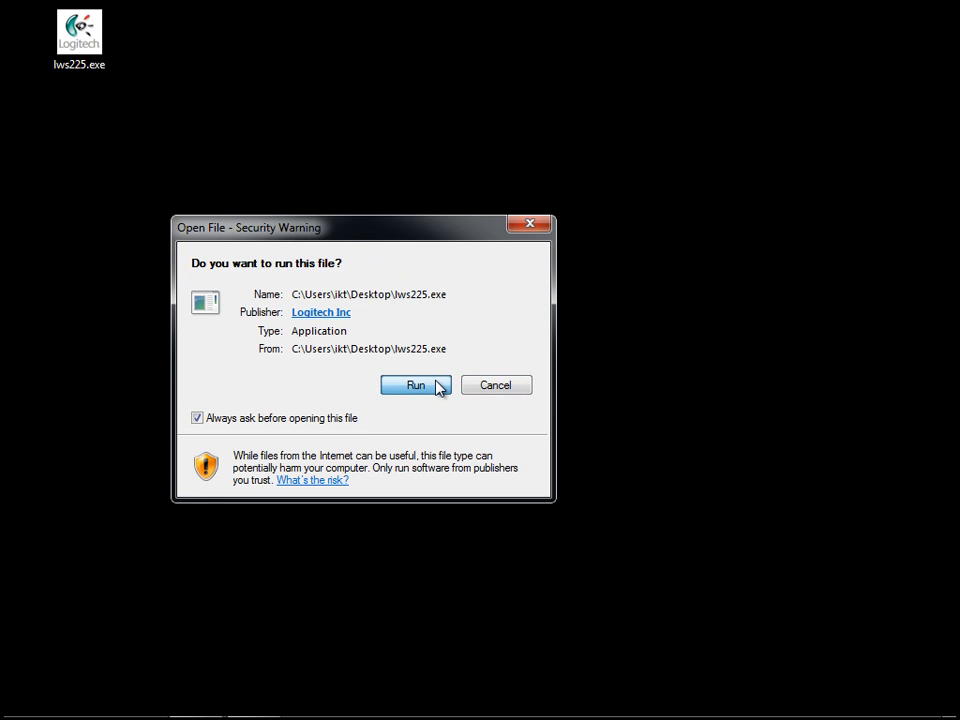
Run lws225.exe from the Open File security warning.
{"action": "left_click", "coordinate": [415, 385]}
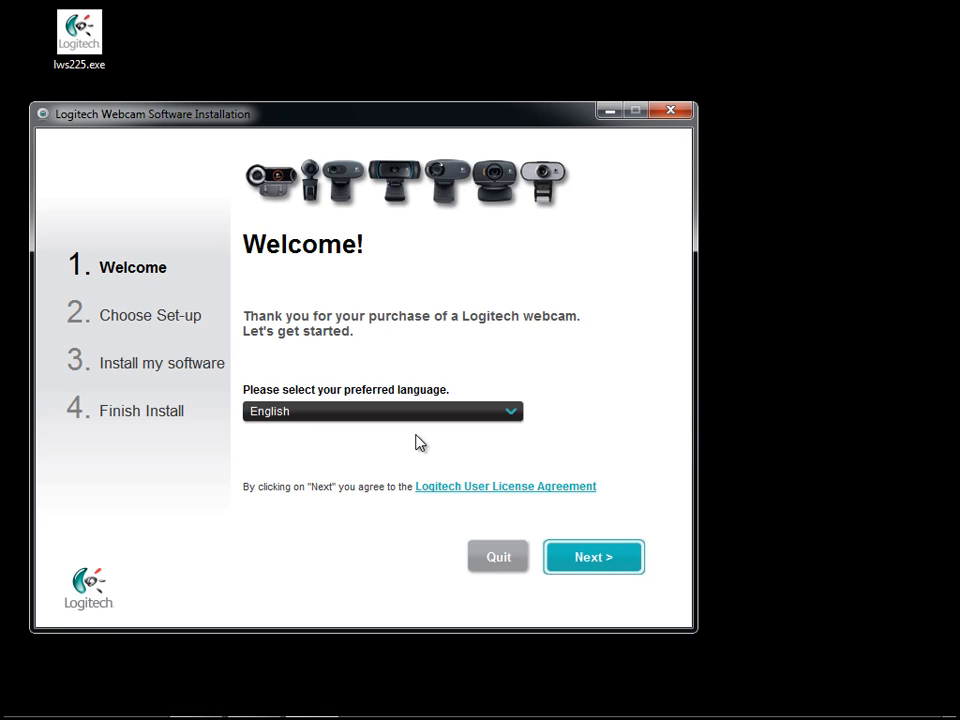
{"action": "mouse_move", "coordinate": [561, 470]}
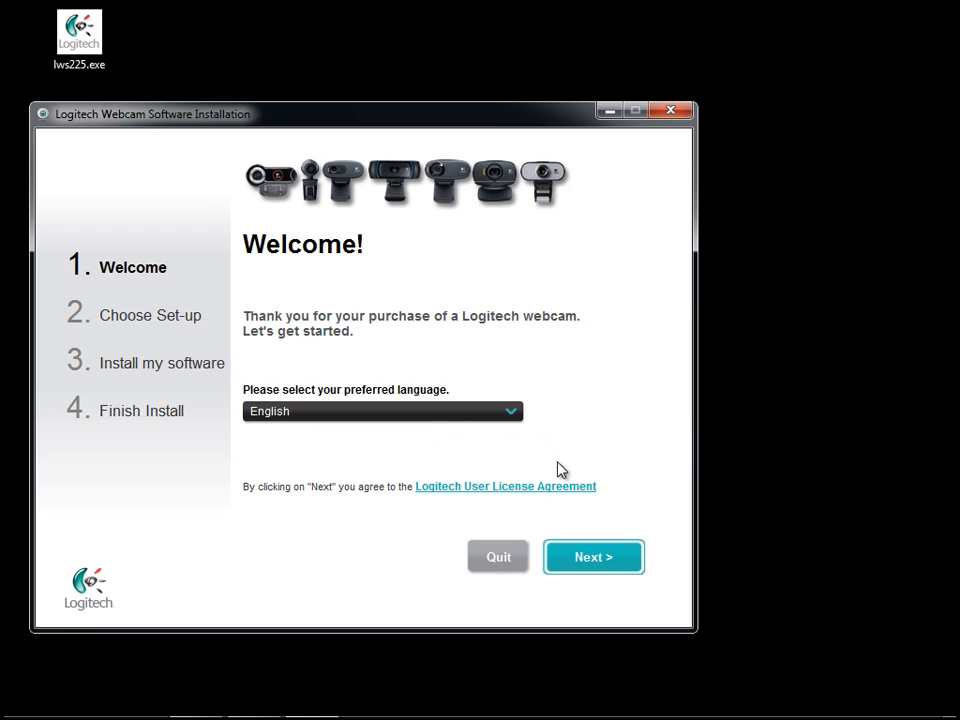
{"action": "mouse_move", "coordinate": [593, 557]}
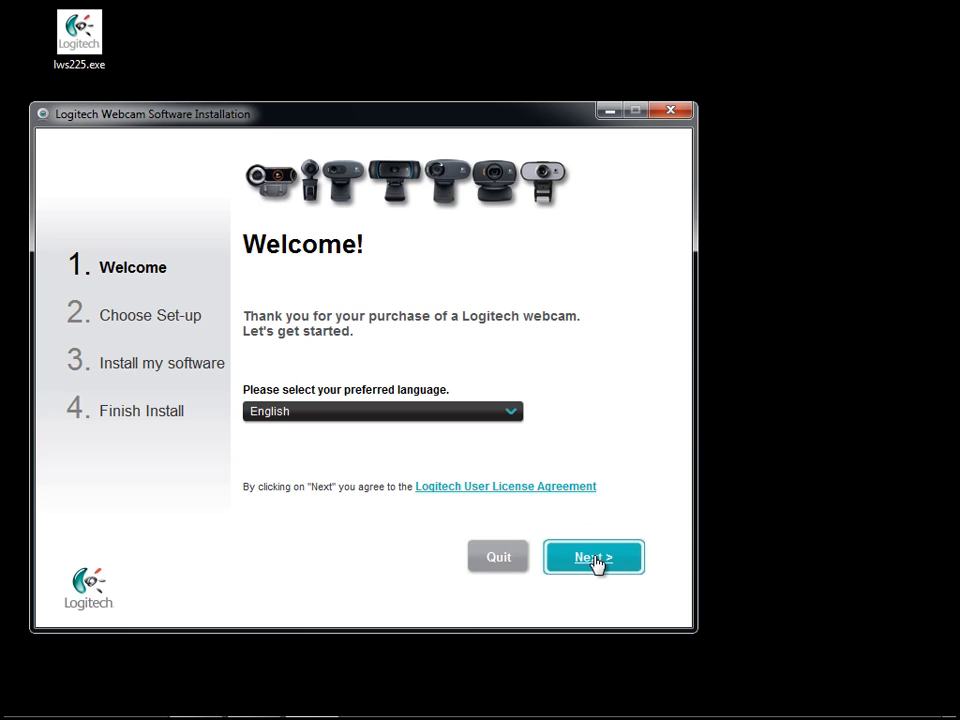
Continue past the welcome screen with English as the language.
{"action": "left_click", "coordinate": [593, 557]}
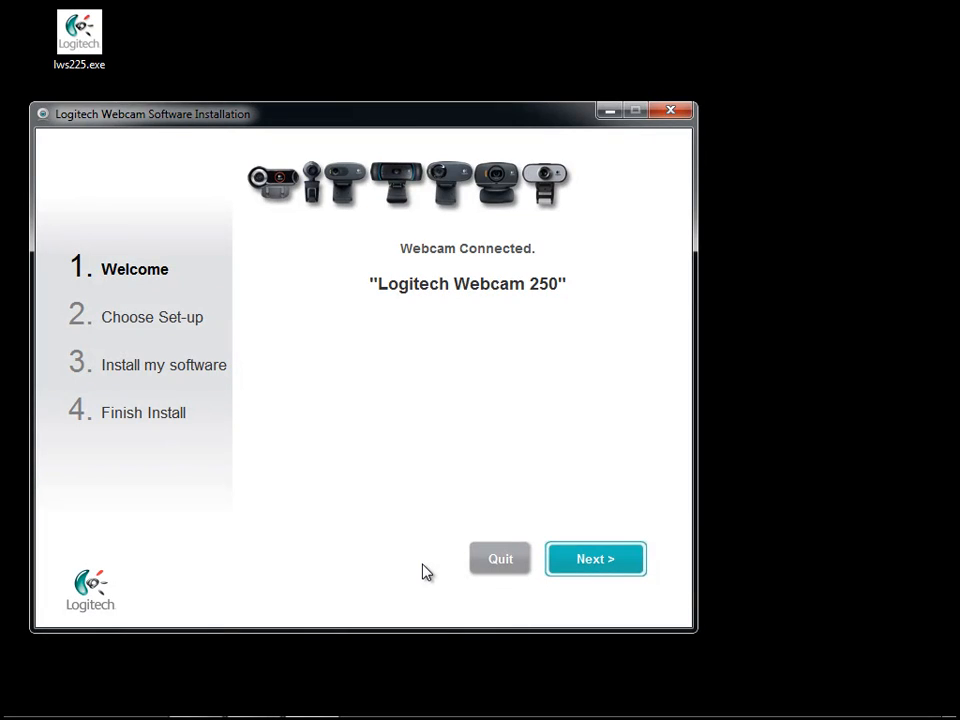
Confirm the connected Logitech Webcam 250 and continue.
{"action": "left_click", "coordinate": [595, 558]}
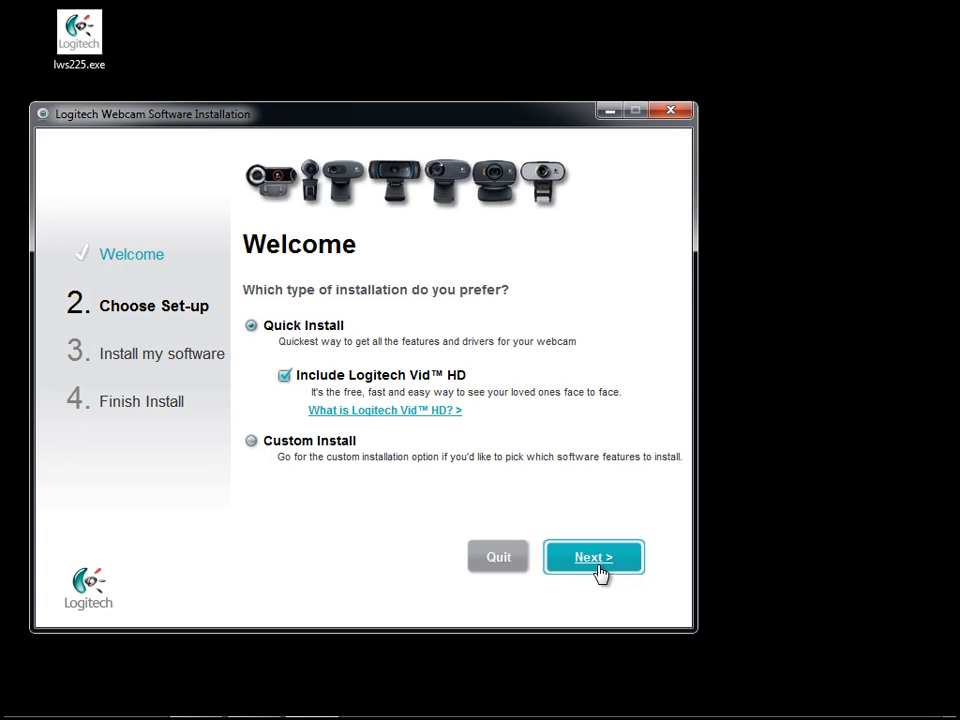
Start Quick Install with Logitech Vid HD included.
{"action": "left_click", "coordinate": [593, 557]}
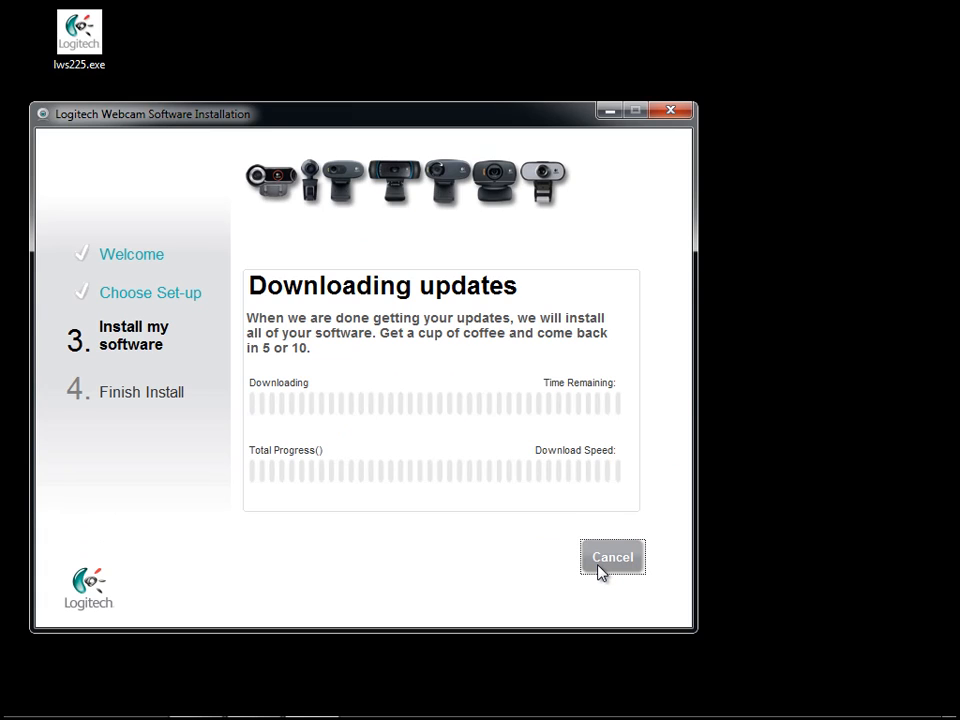